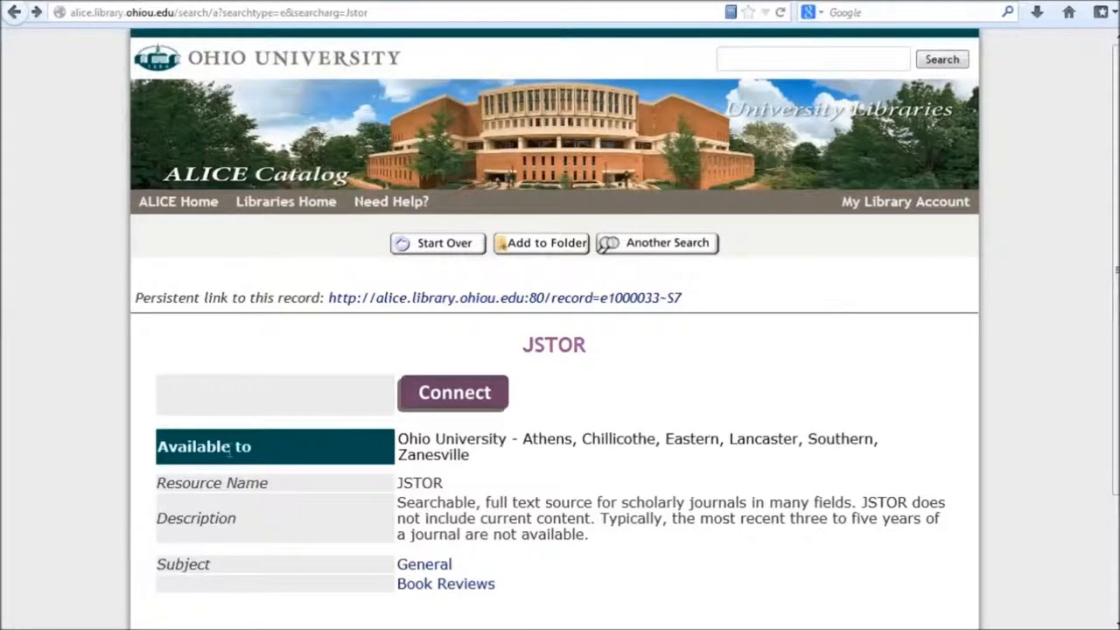
mouse_move(391, 427)
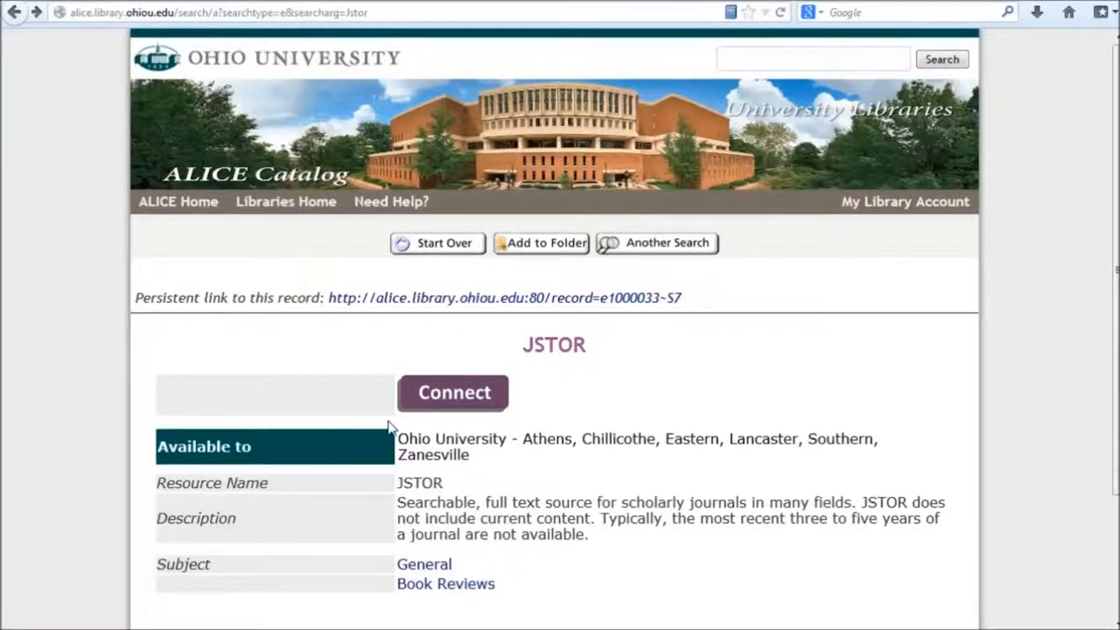
mouse_move(423, 425)
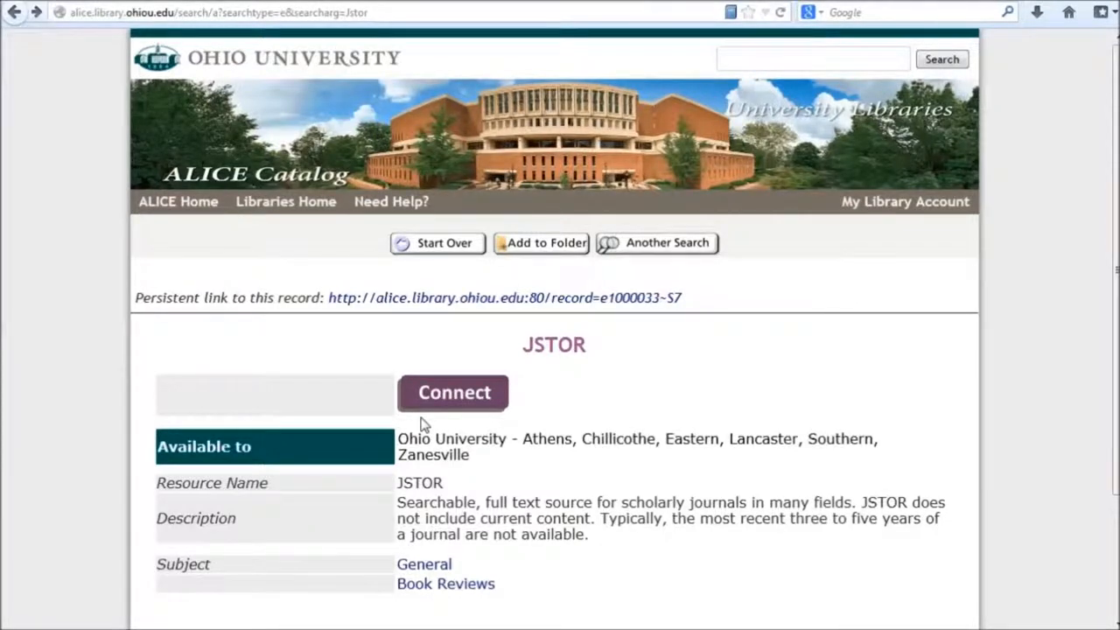
mouse_move(436, 404)
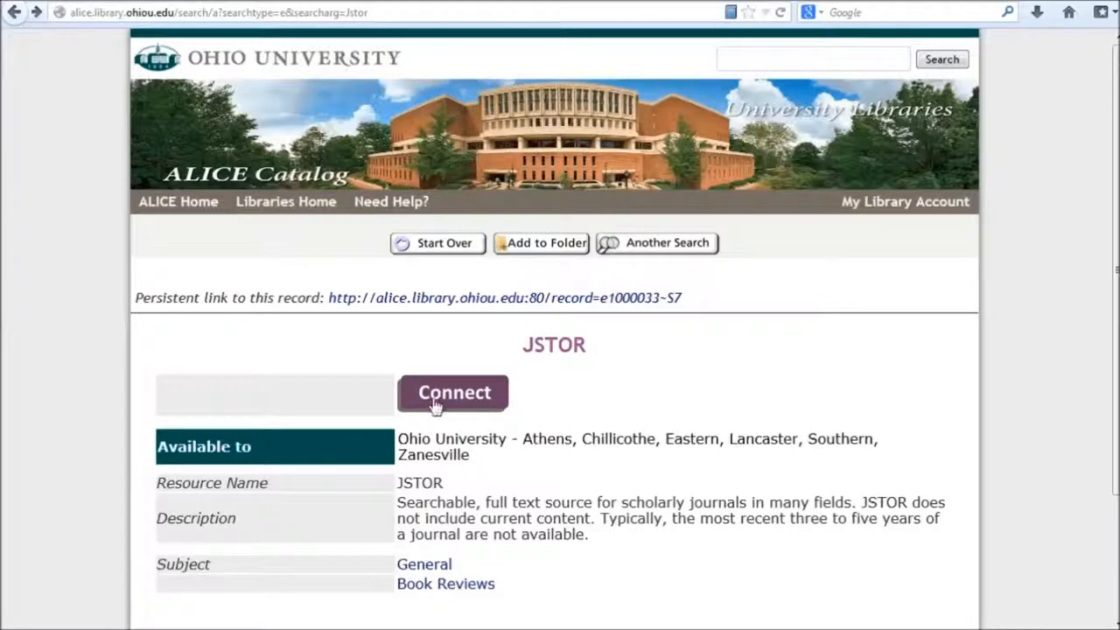
mouse_move(453, 391)
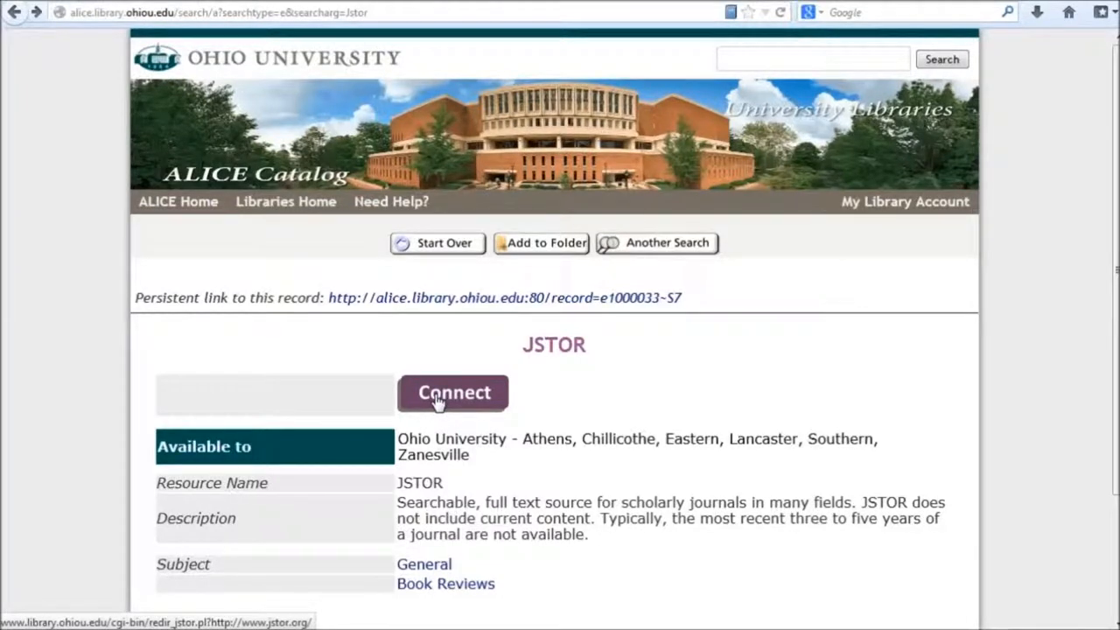
Connect to JSTOR from the ALICE catalog record and open the Advanced Search page.
left_click(453, 392)
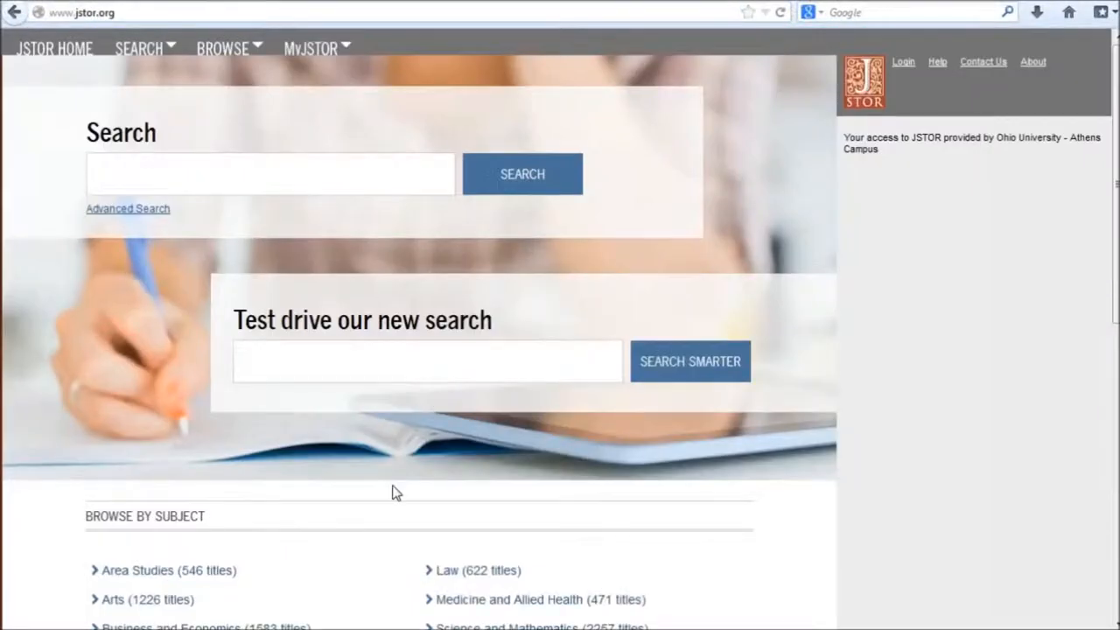
left_click(269, 173)
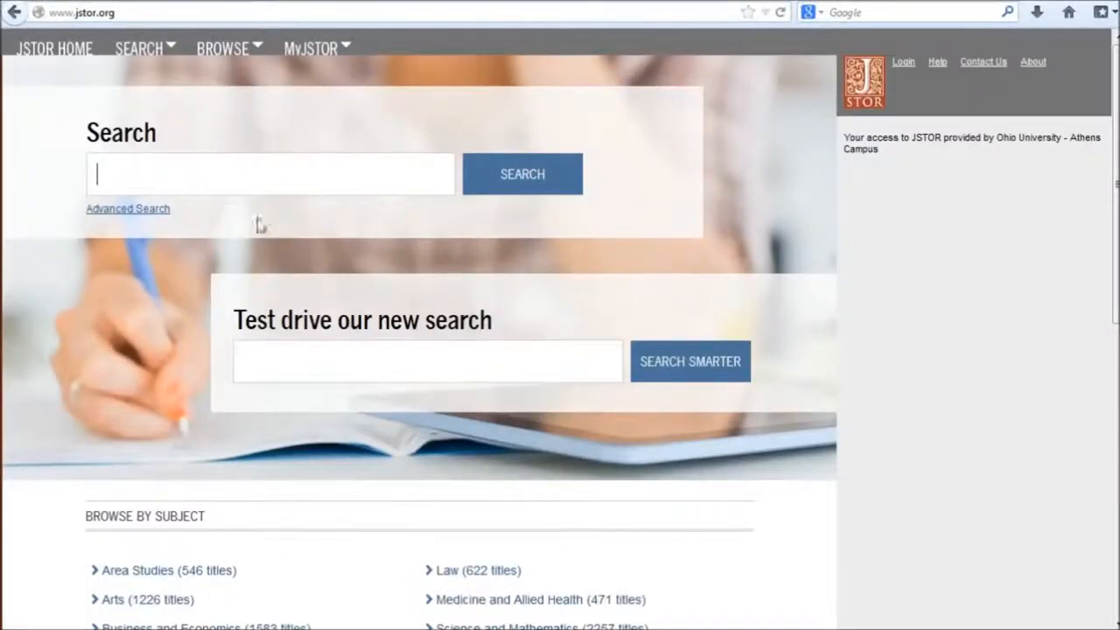
left_click(127, 208)
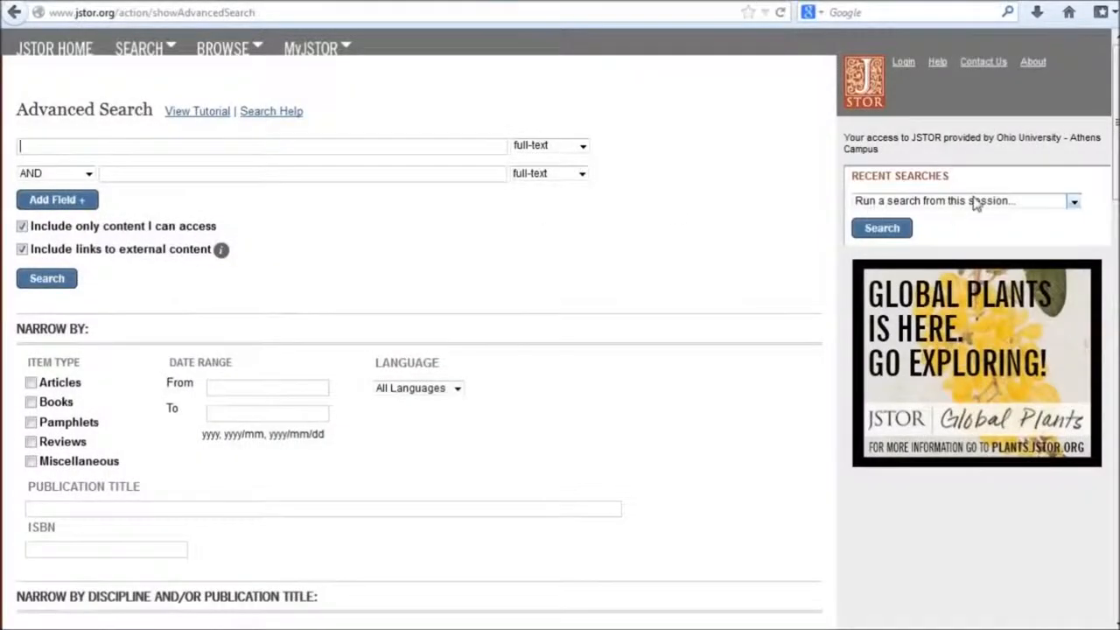
Tick Public Policy & Administration under Narrow by Discipline on the advanced search form.
scroll("down", 3)
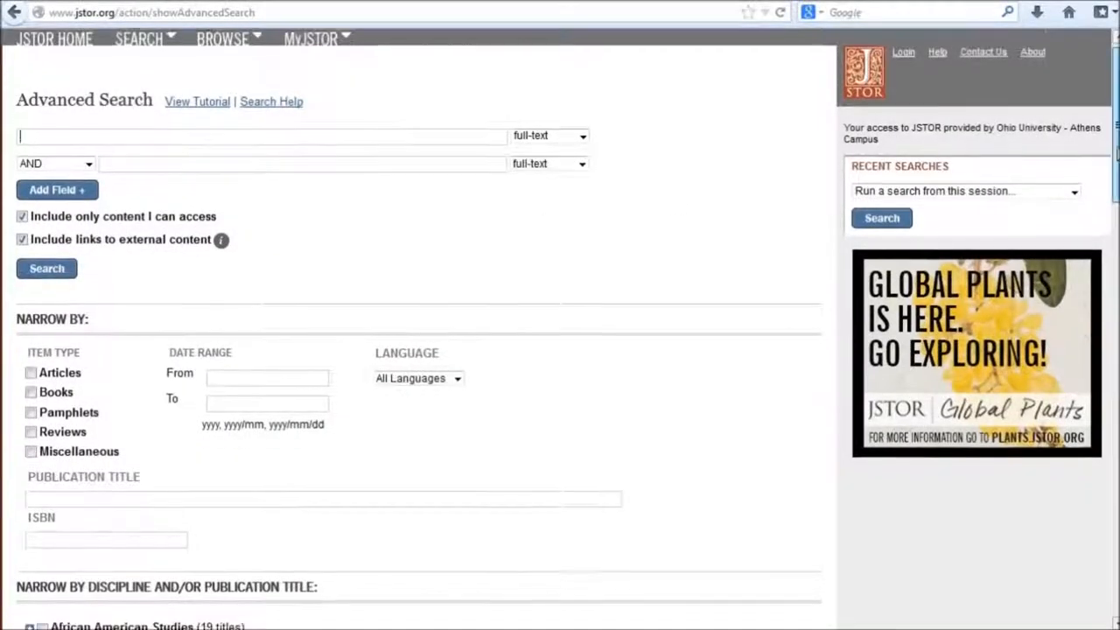
scroll("down", 3)
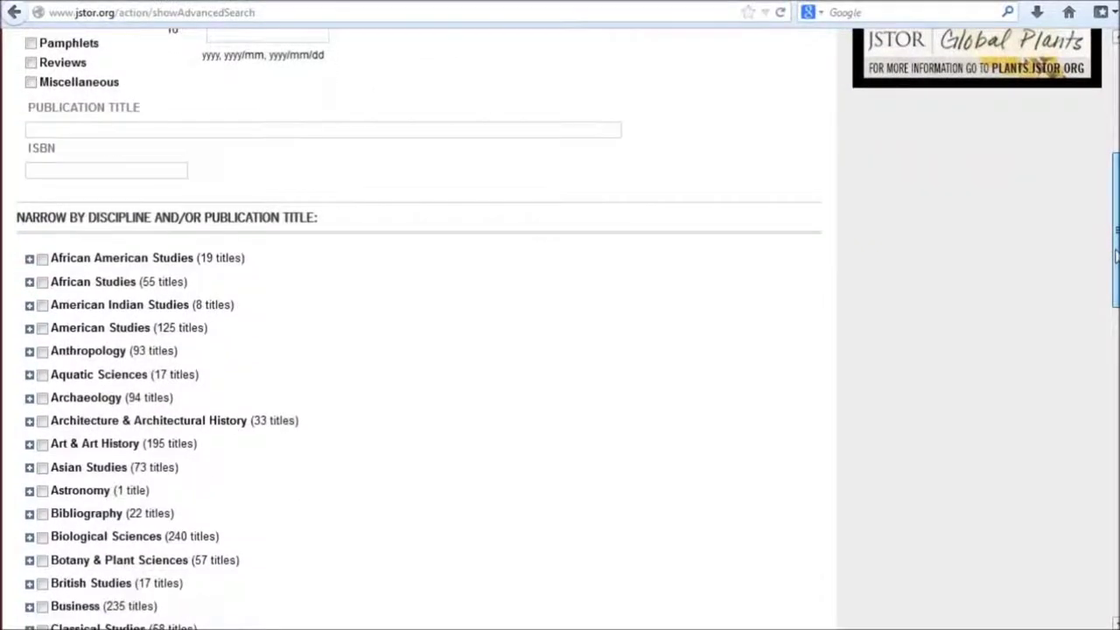
scroll("down", 3)
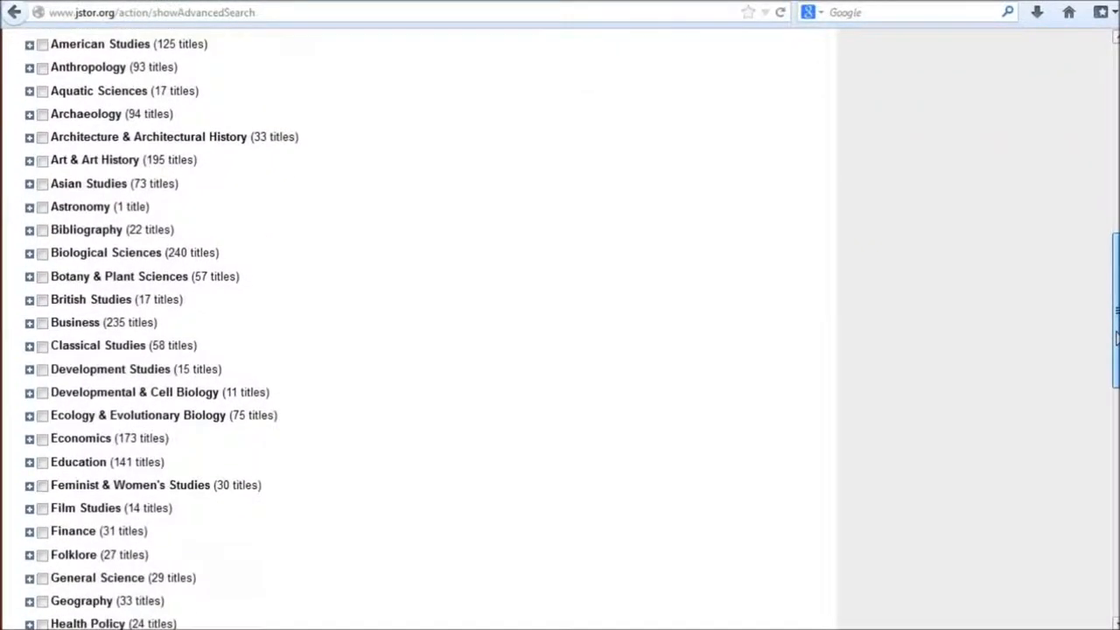
scroll("down", 3)
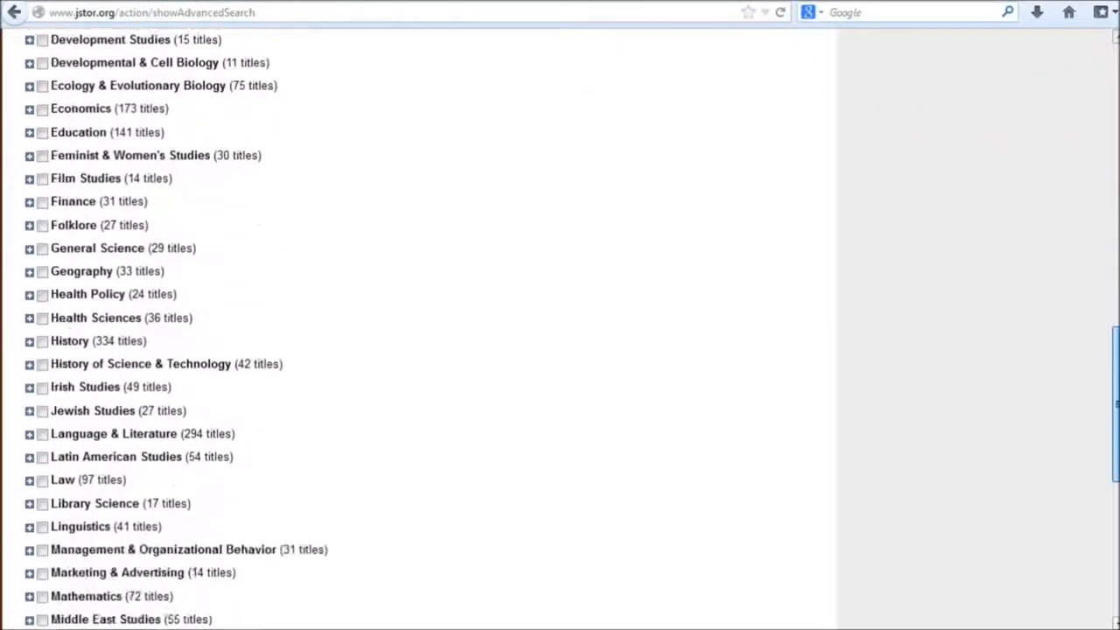
scroll("down", 3)
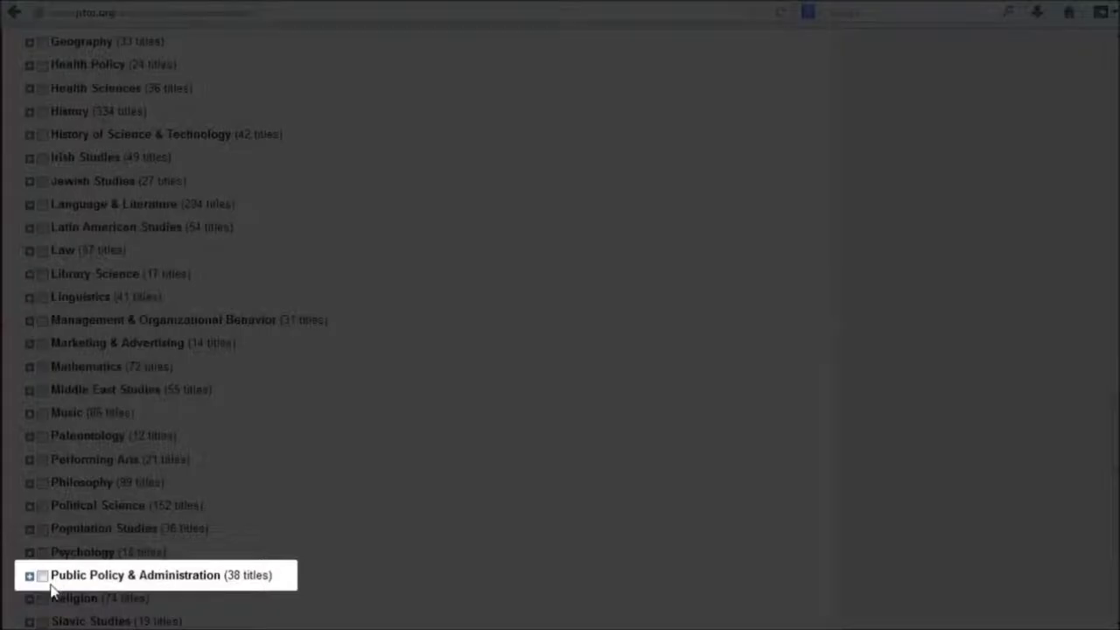
mouse_move(350, 495)
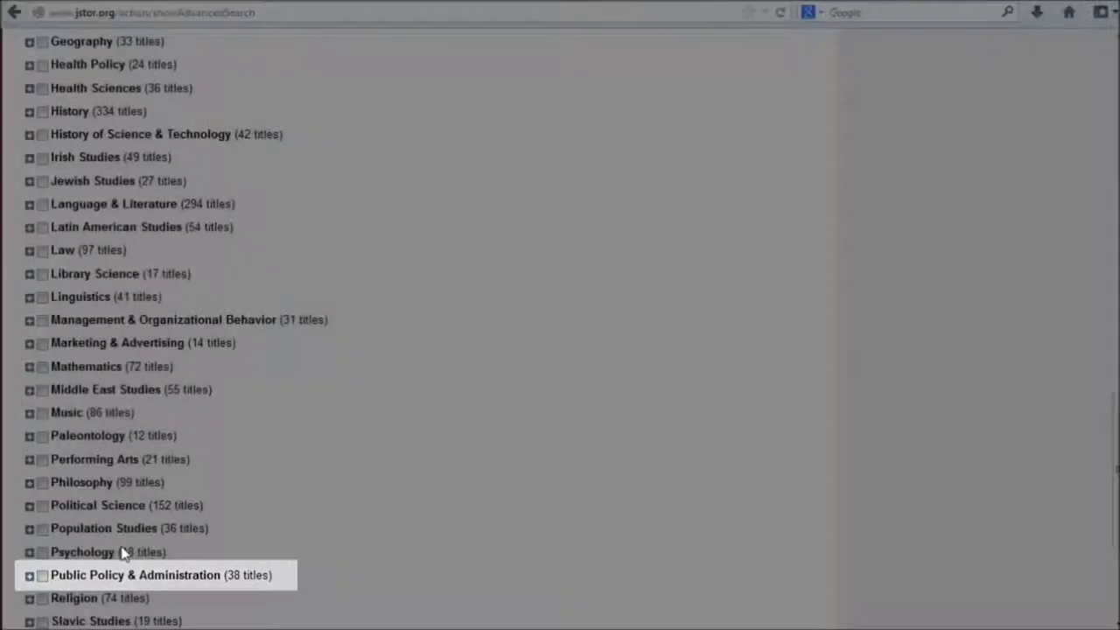
left_click(42, 575)
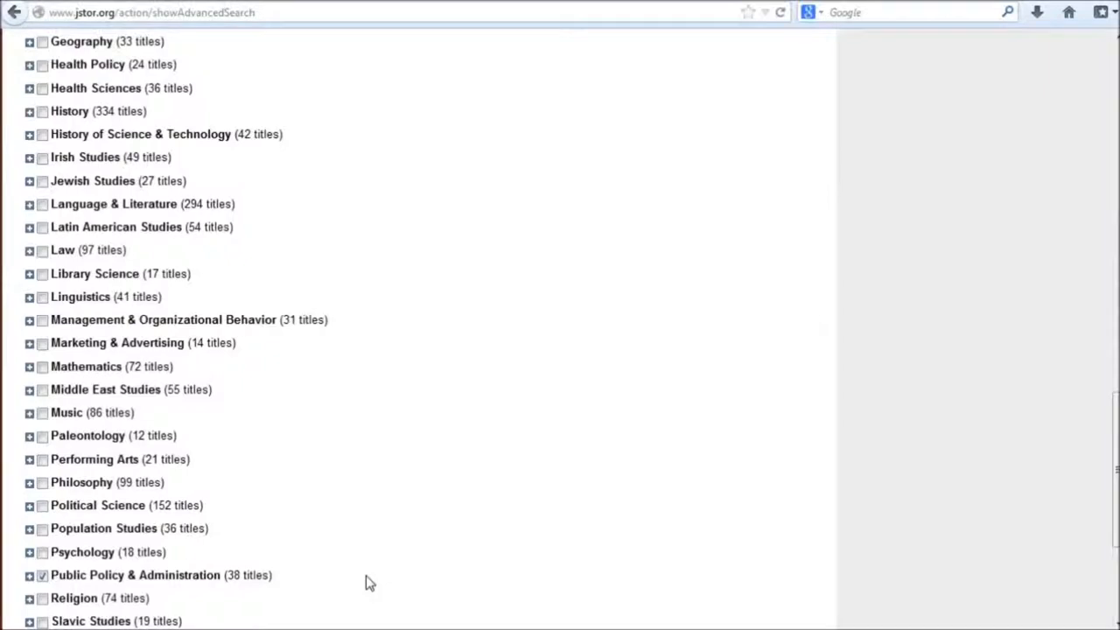
scroll("up", 3)
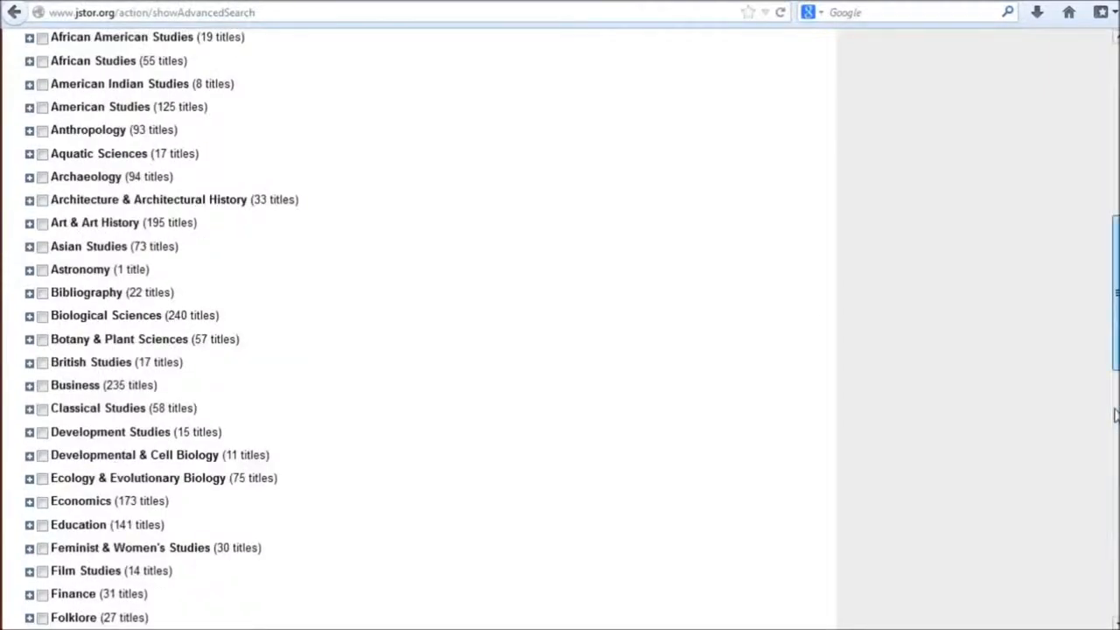
Enter "health care" and "rural communities", limit item type to Articles, and submit the search.
scroll("up", 3)
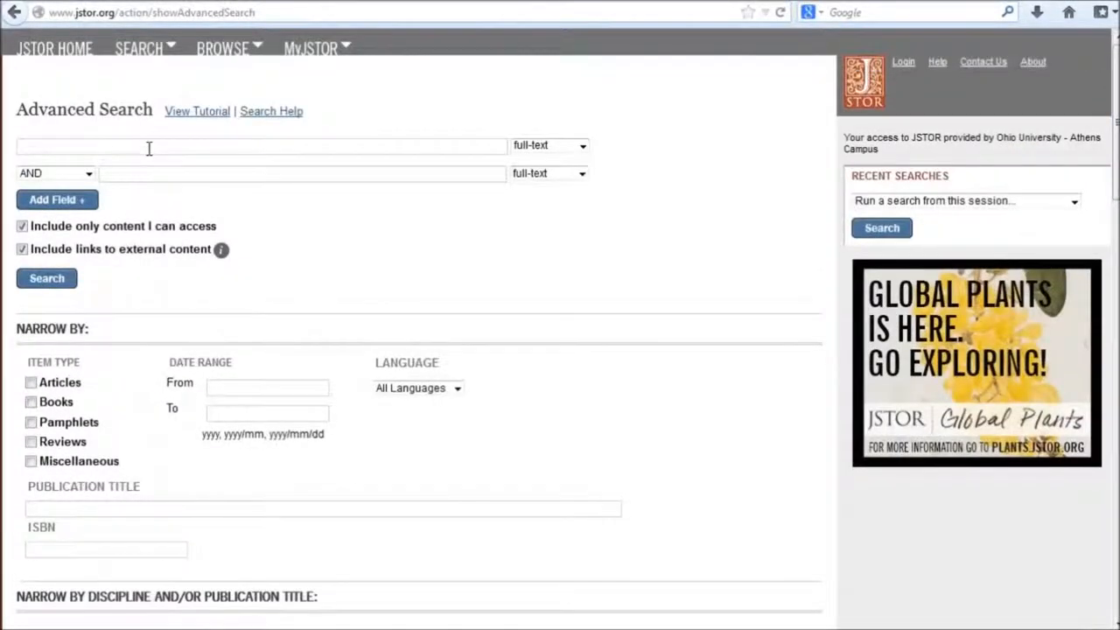
type("\"health care")
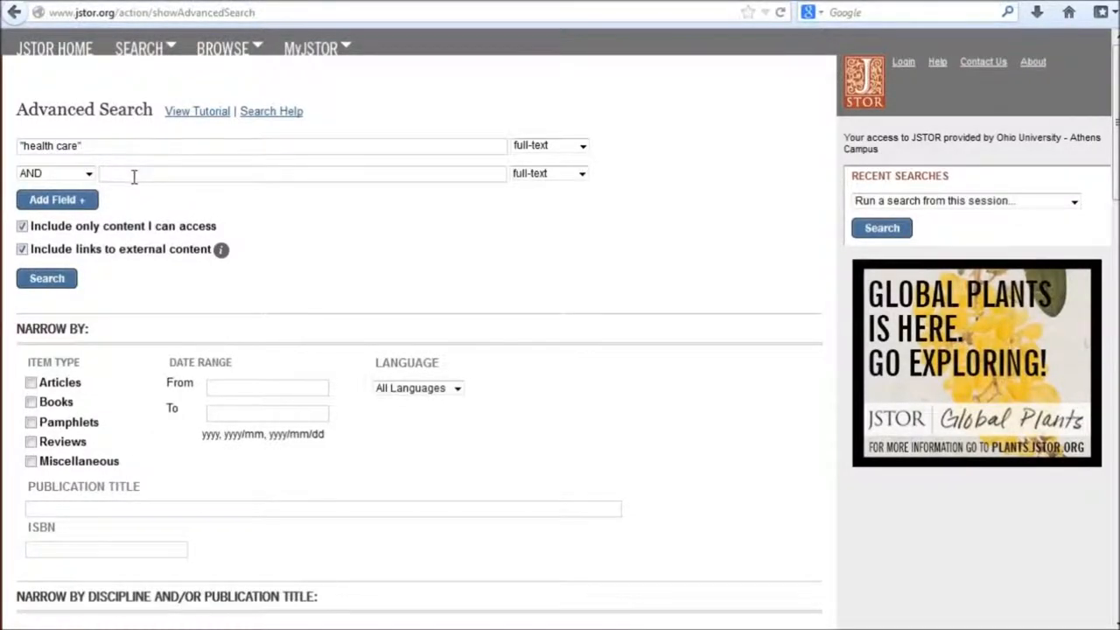
type("\"rural comm")
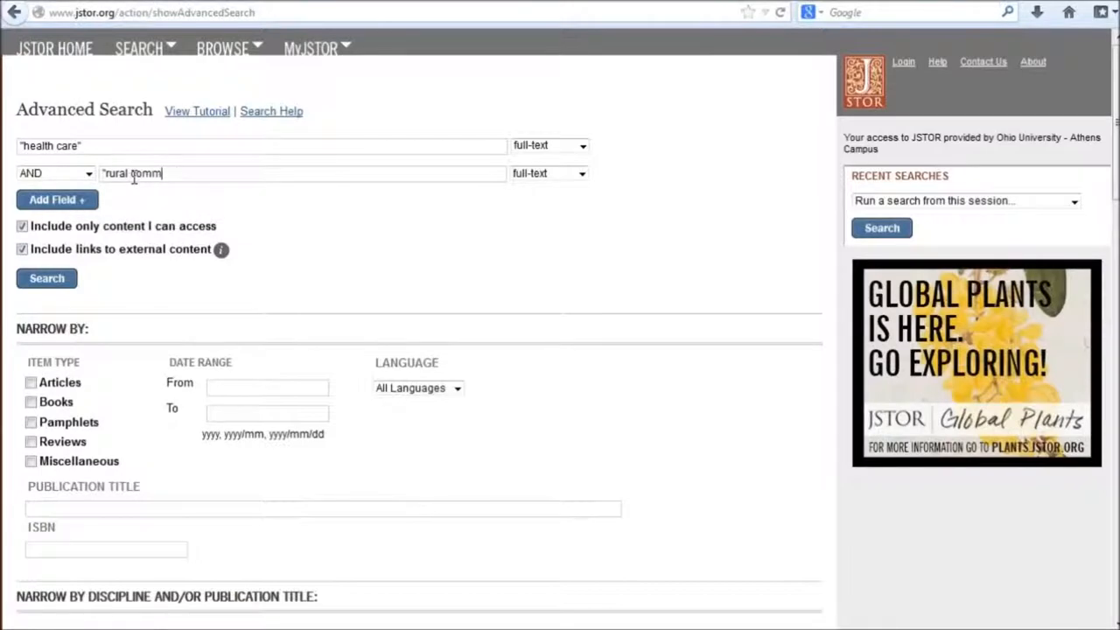
type("unities\"")
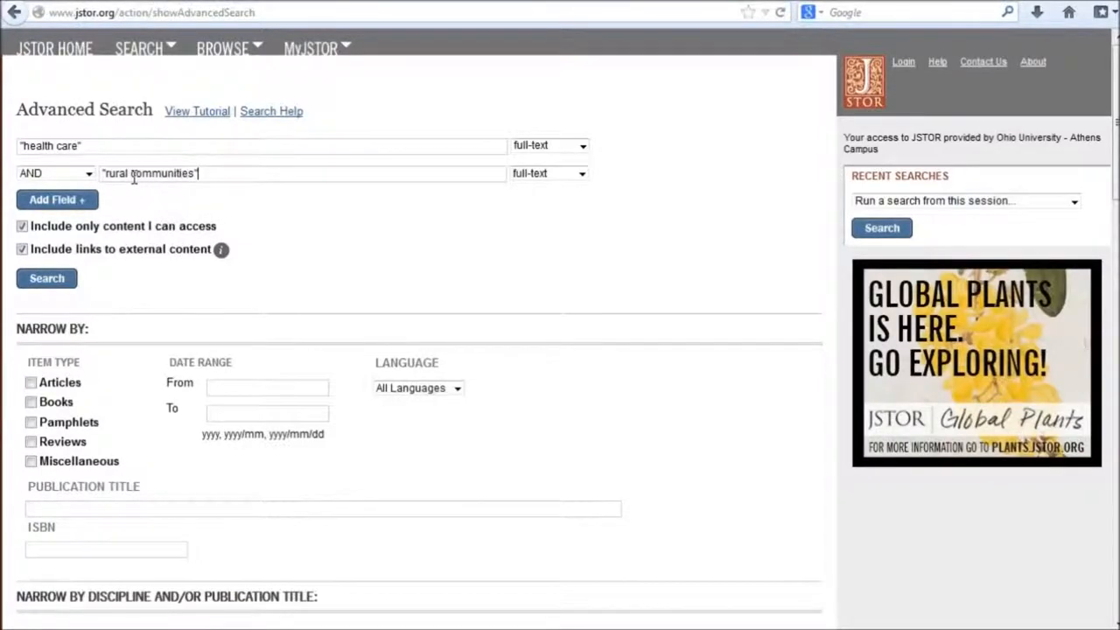
mouse_move(332, 267)
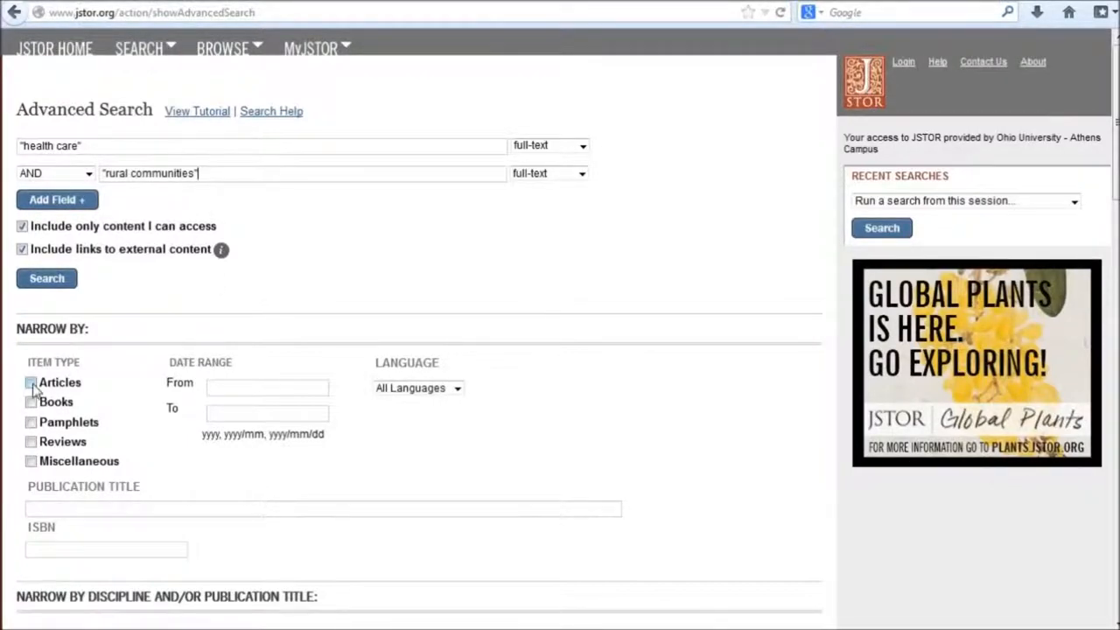
left_click(30, 383)
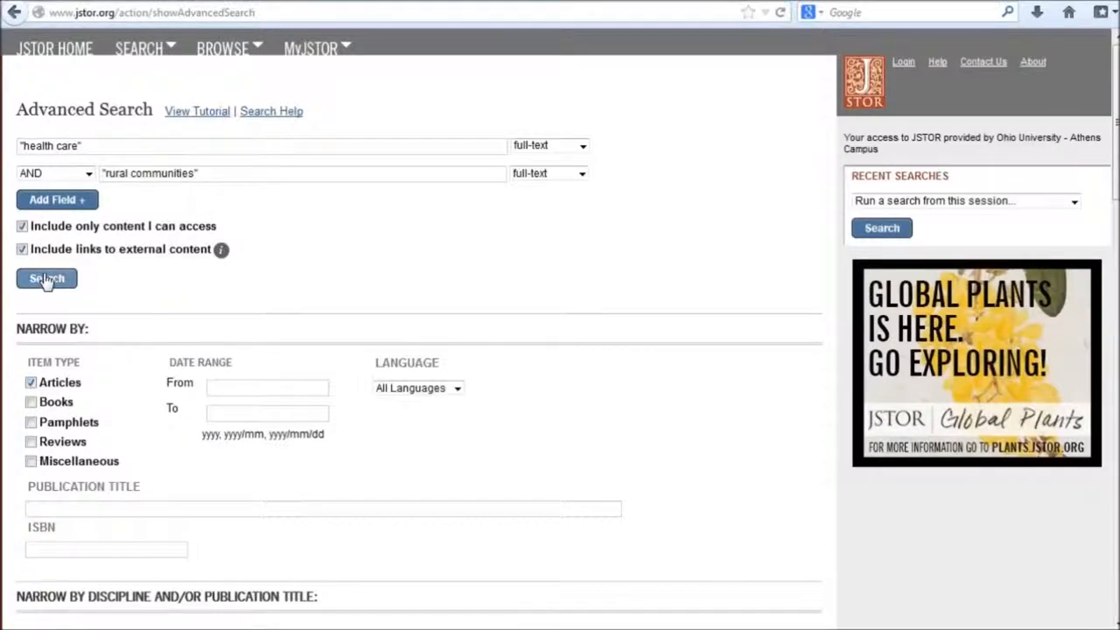
left_click(46, 278)
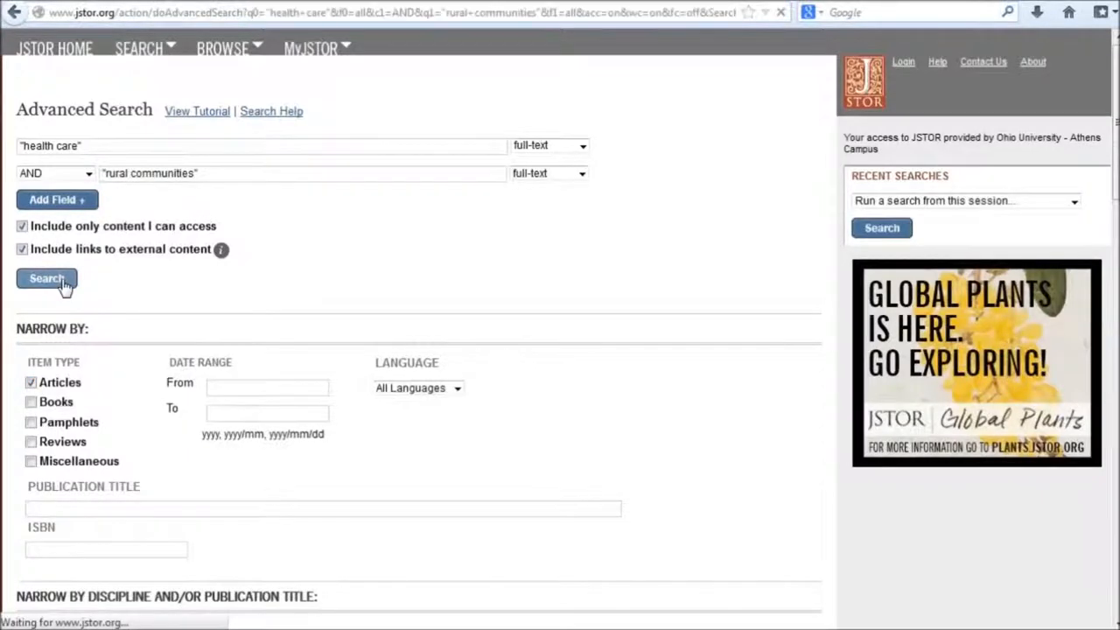
Bring up the Journals tab listing 97 article results across four pages.
left_click(47, 279)
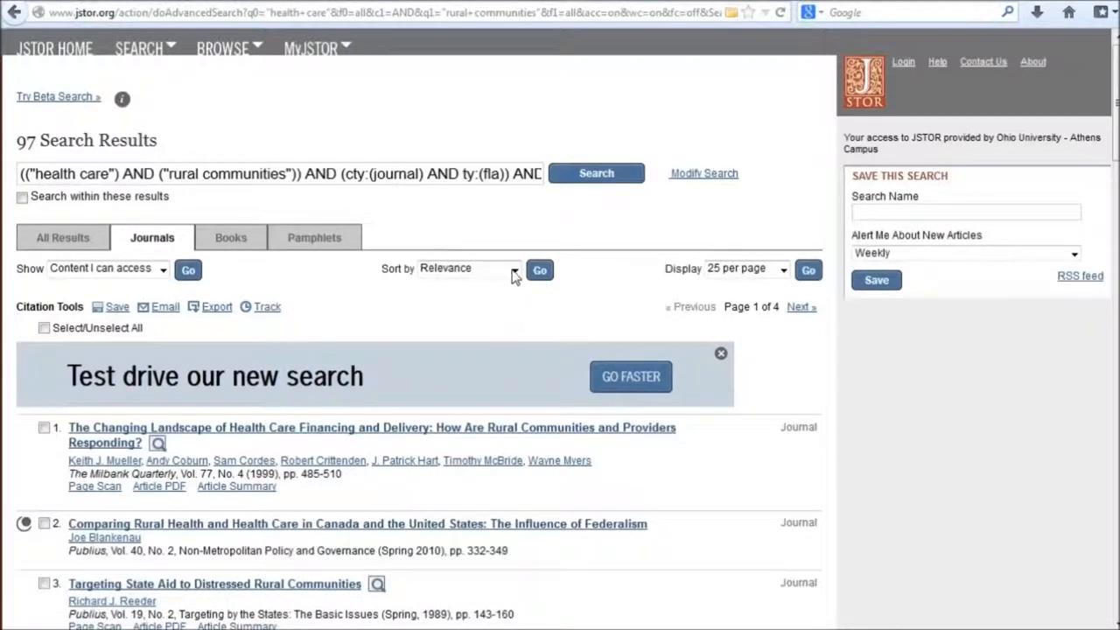
left_click(515, 268)
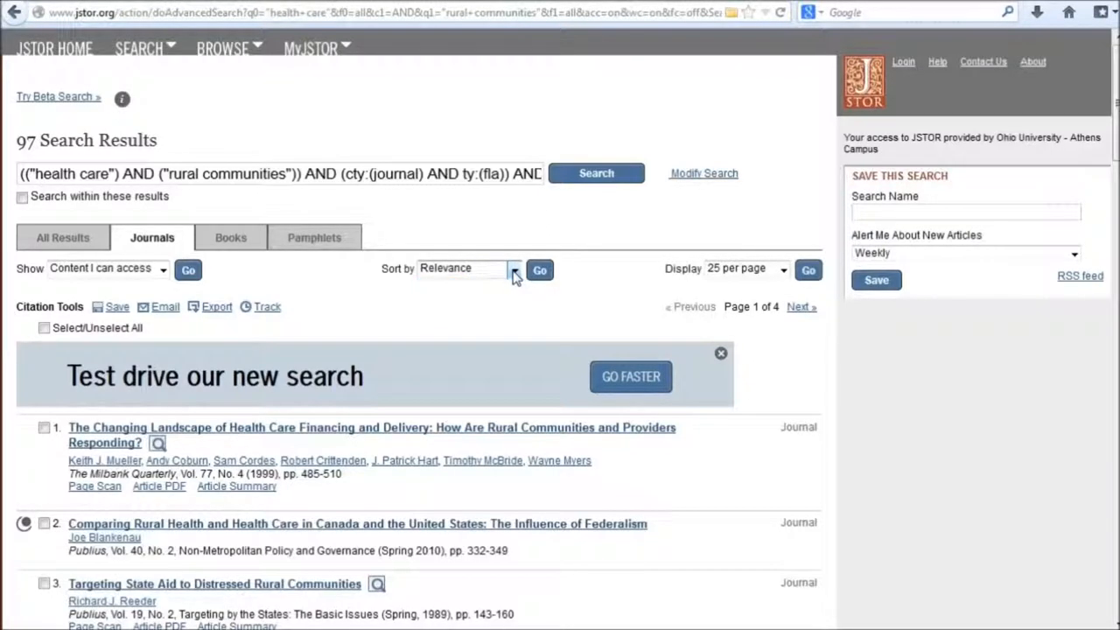
mouse_move(350, 420)
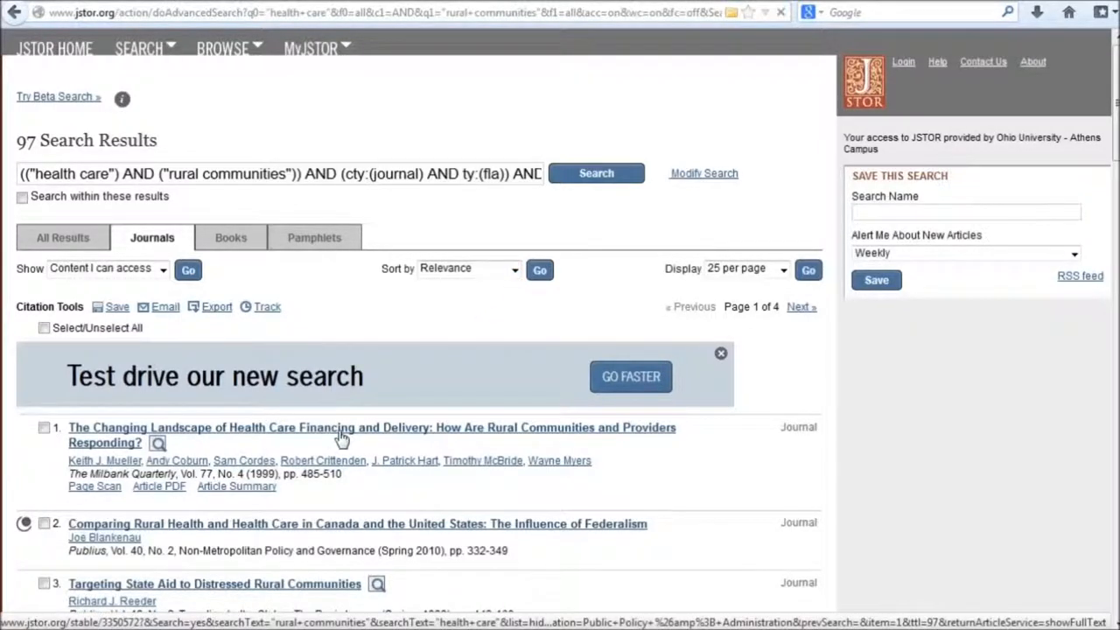
Open 'The Changing Landscape of Health Care Financing and Delivery…' from Milbank Quarterly.
left_click(371, 426)
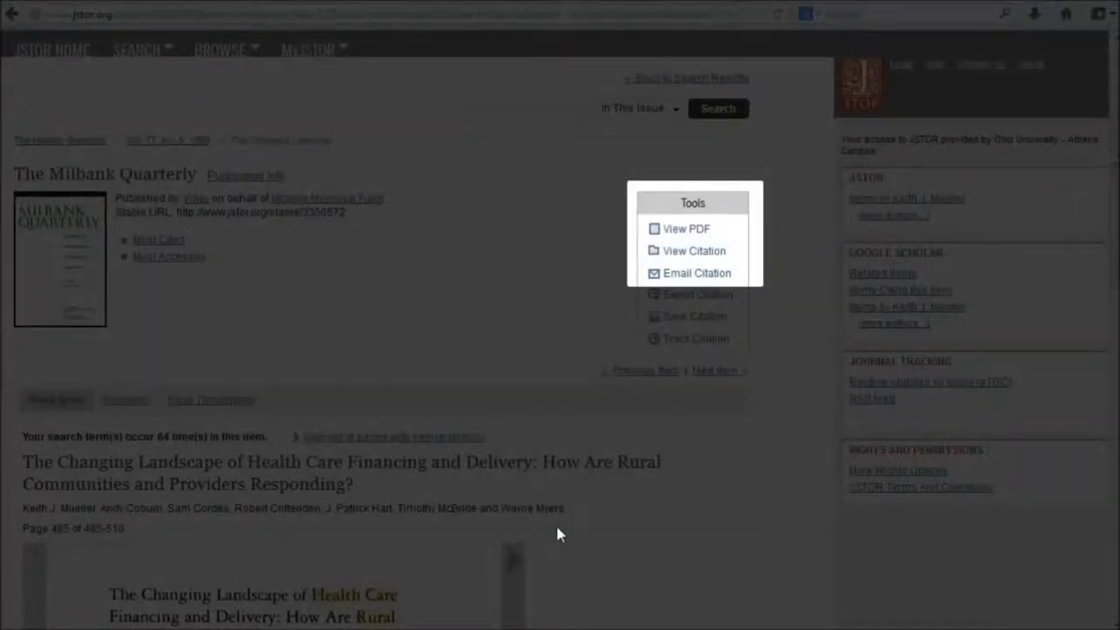
mouse_move(566, 512)
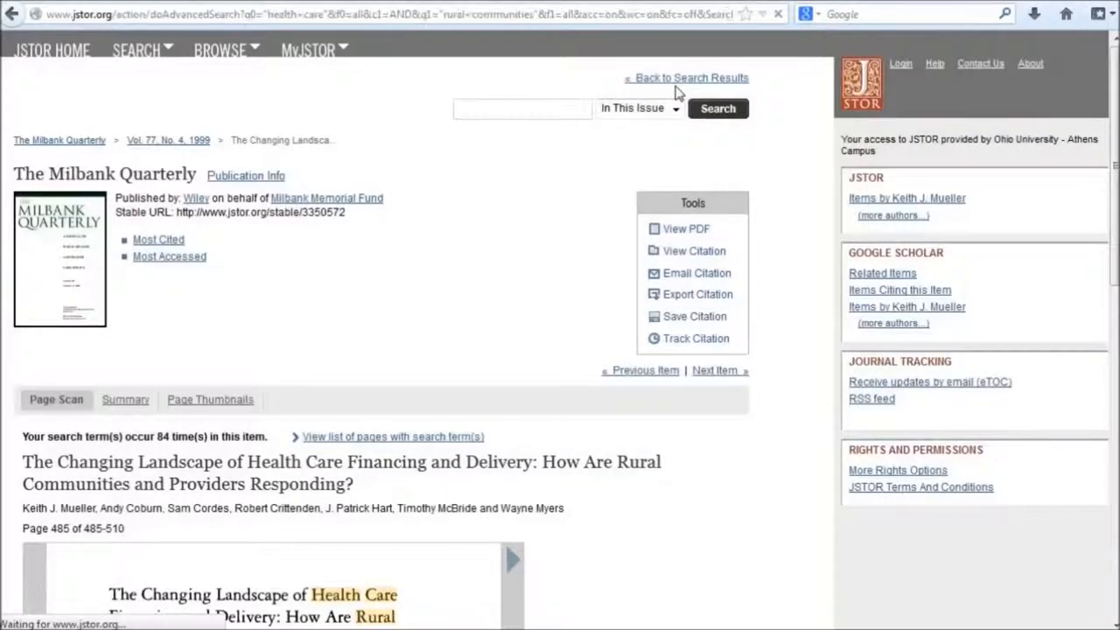
Go back to results and open 'Comparing Rural Health and Health Care in Canada and the United States'.
left_click(691, 77)
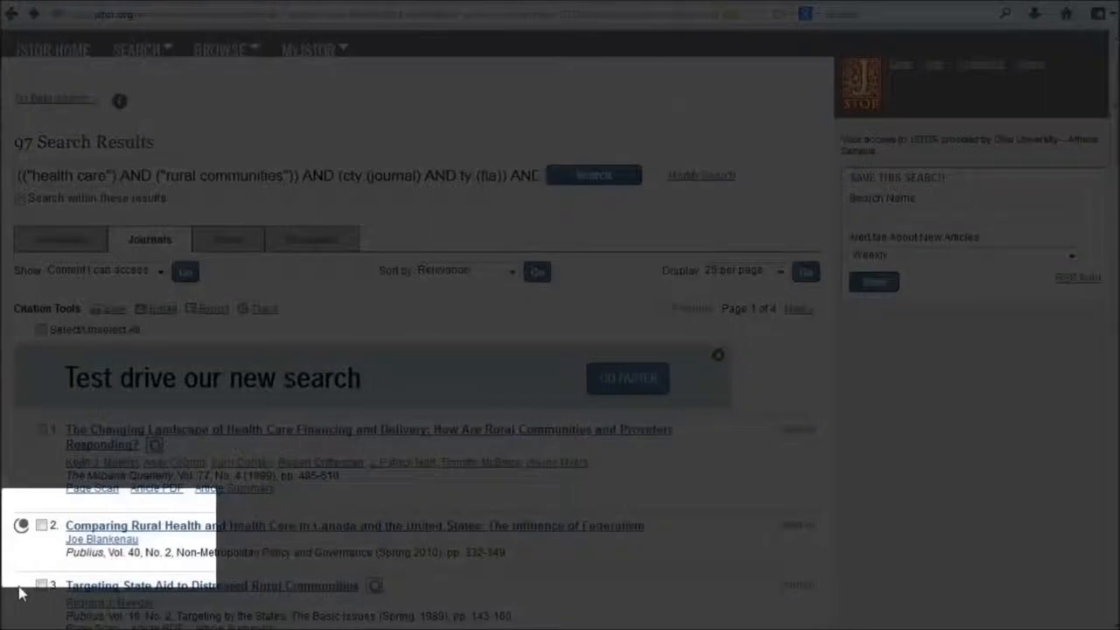
mouse_move(21, 525)
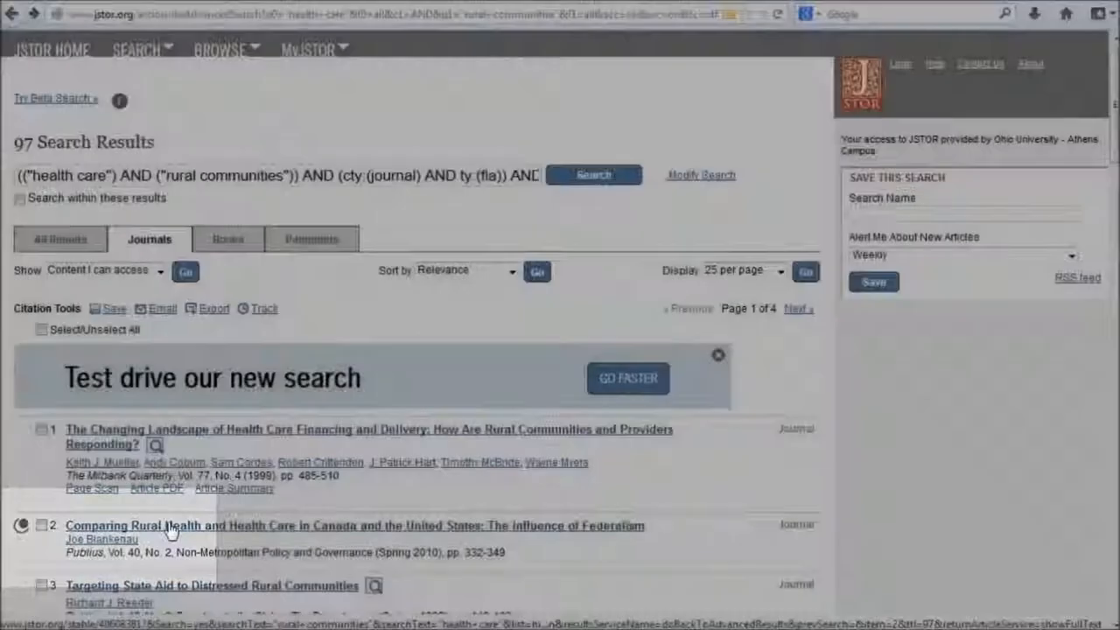
left_click(354, 524)
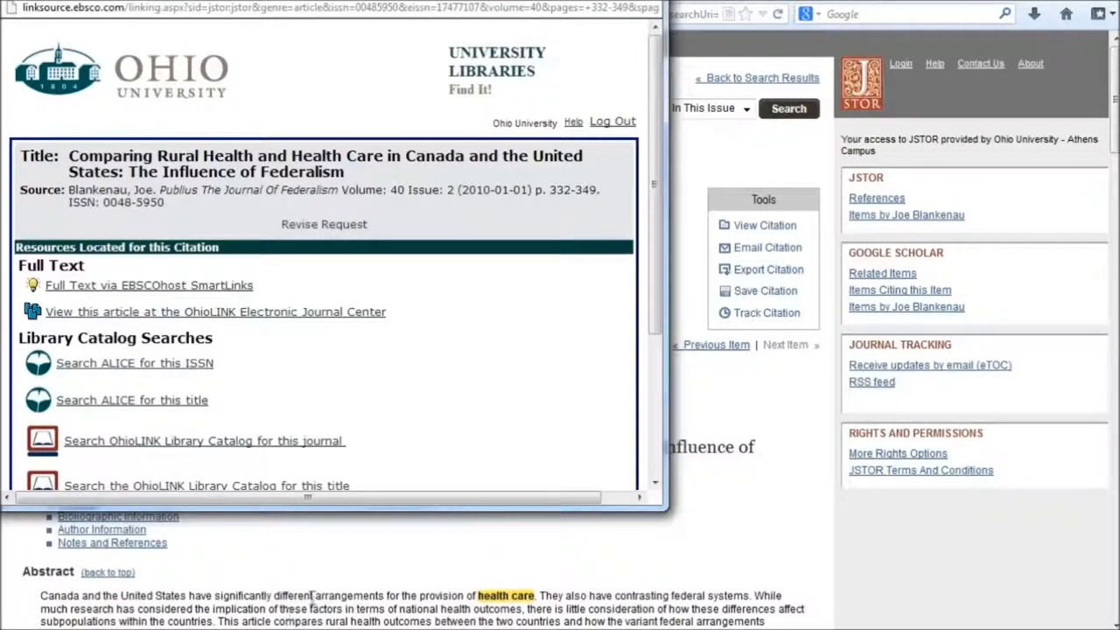
mouse_move(345, 315)
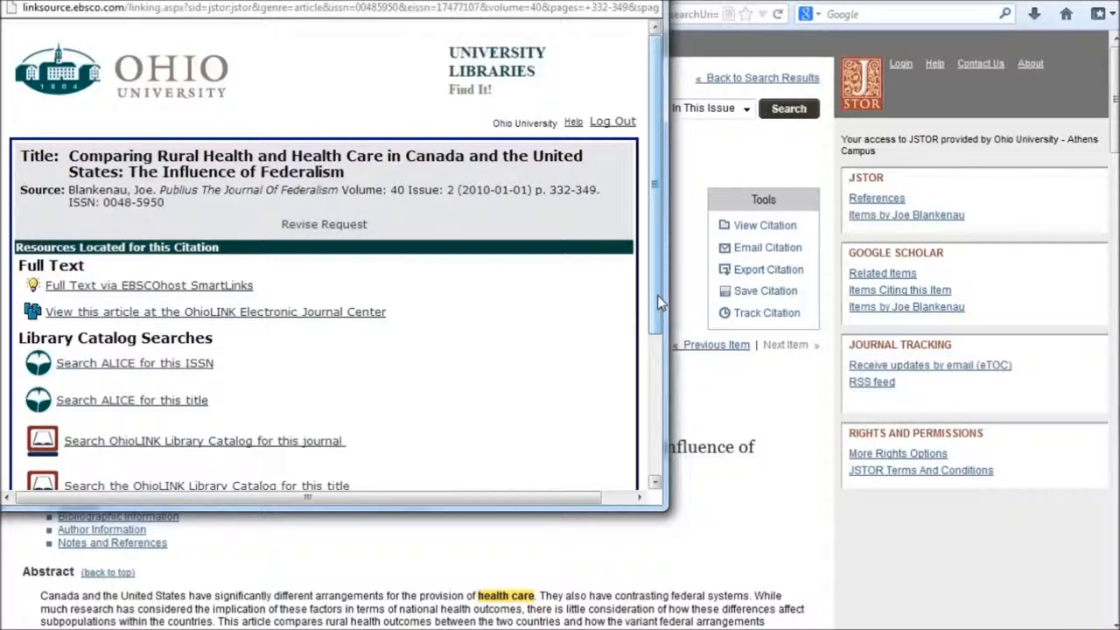
Scroll the Find It page past Full Text and catalog links to Interlibrary Loan.
scroll("down", 3)
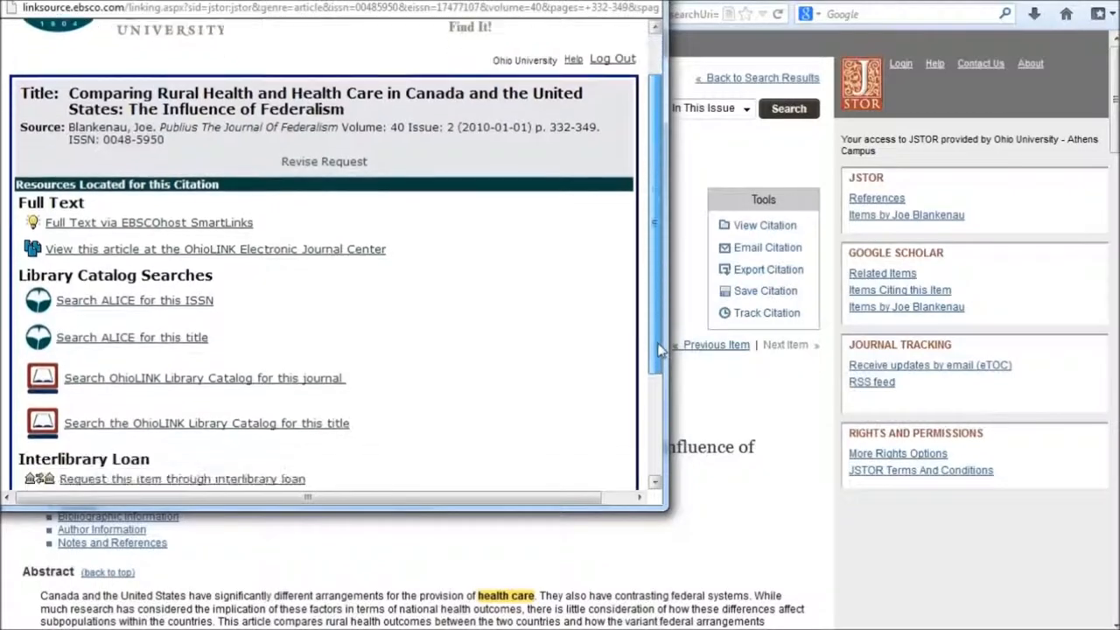